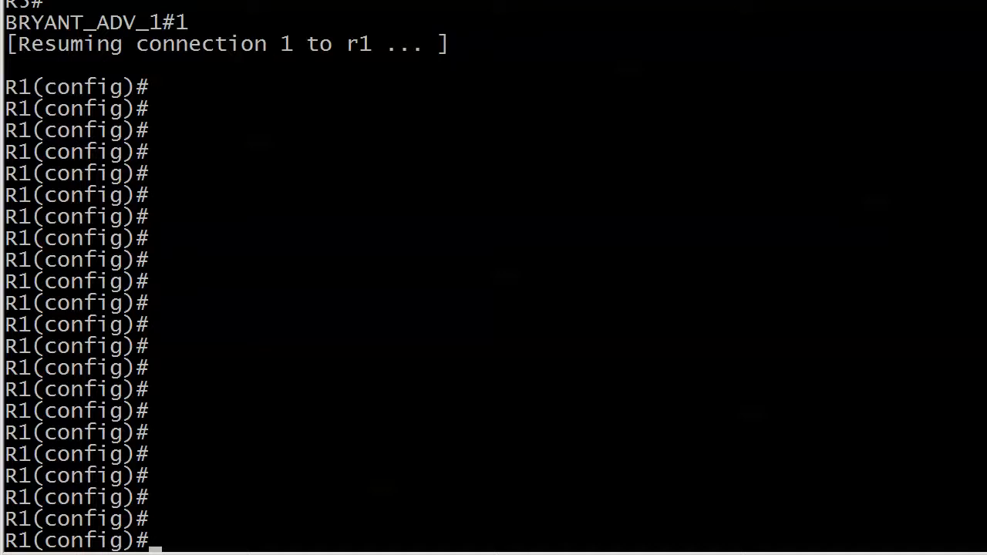
# Define route-map RIP2OSPF permit 10 setting tag 10, then head into router ospf 1
pyautogui.write('route-map')
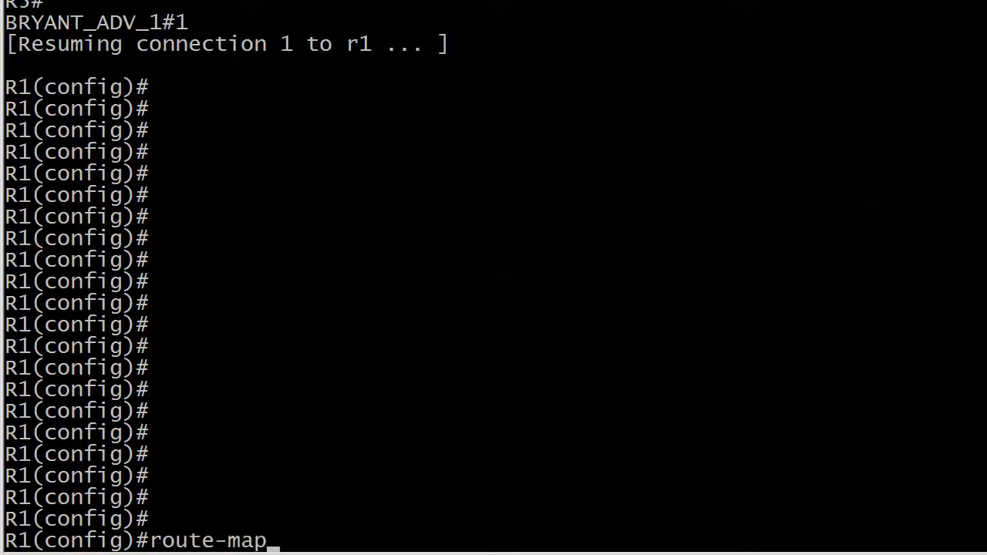
pyautogui.write('RIP')
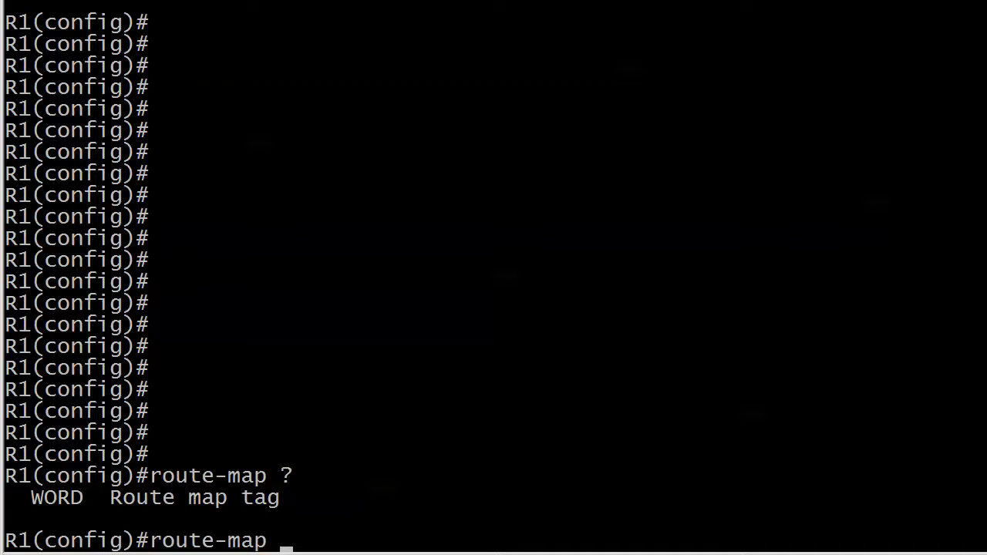
pyautogui.write('RIP2OSPF')
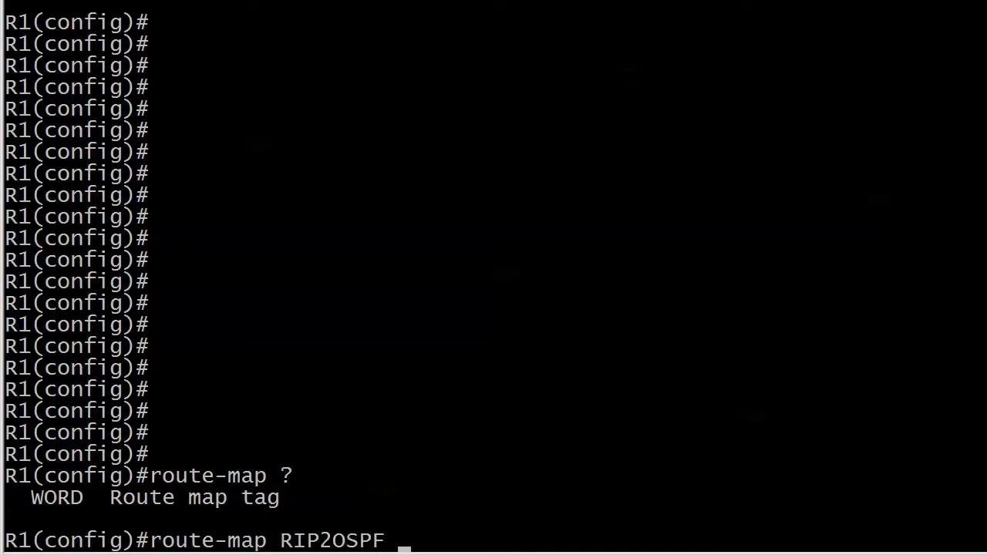
pyautogui.write('permit 10')
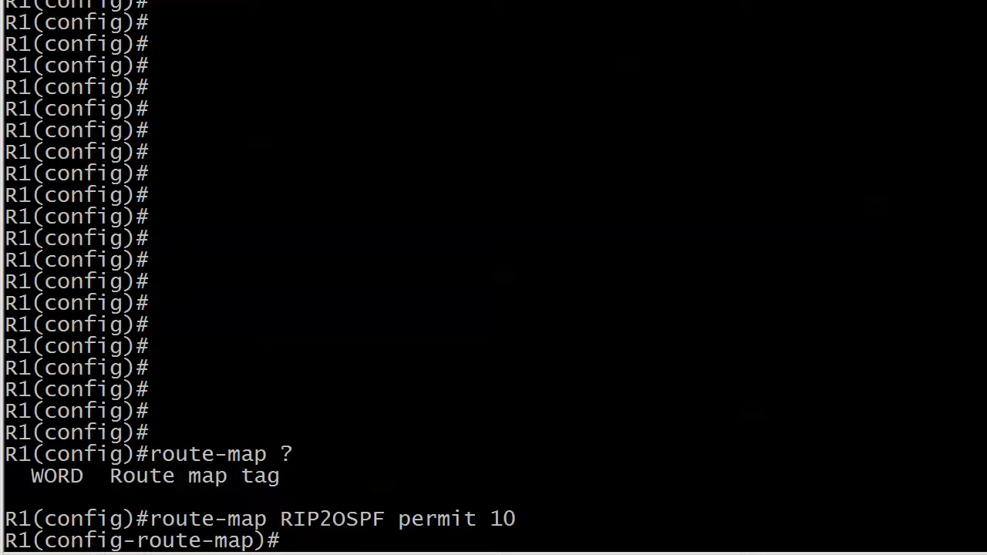
pyautogui.write('set tag 10')
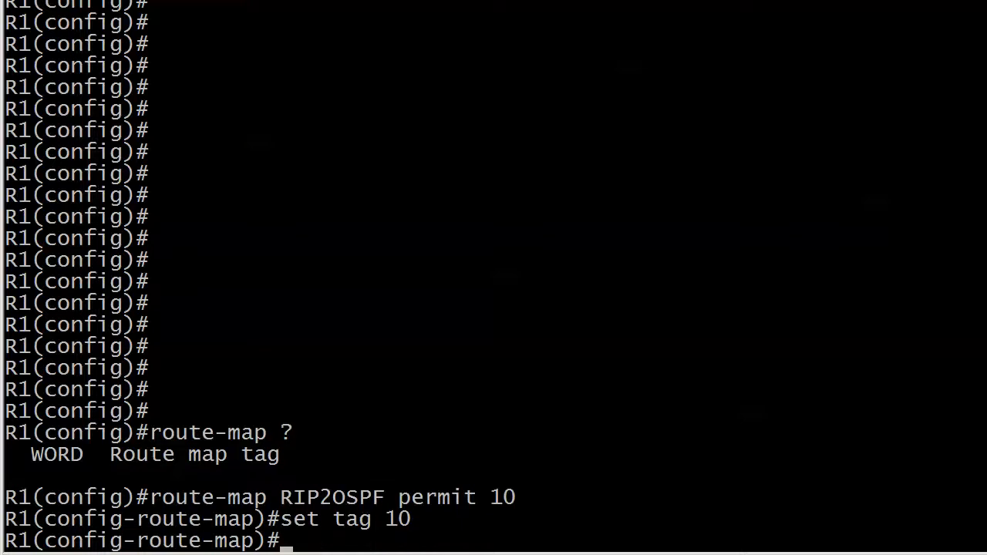
pyautogui.press('enter')
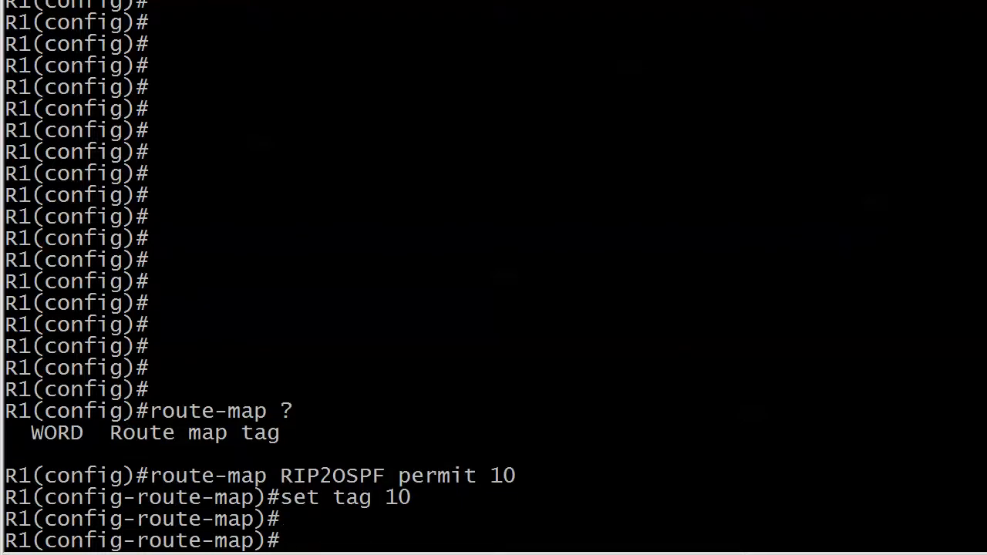
pyautogui.write('router ospf 1')
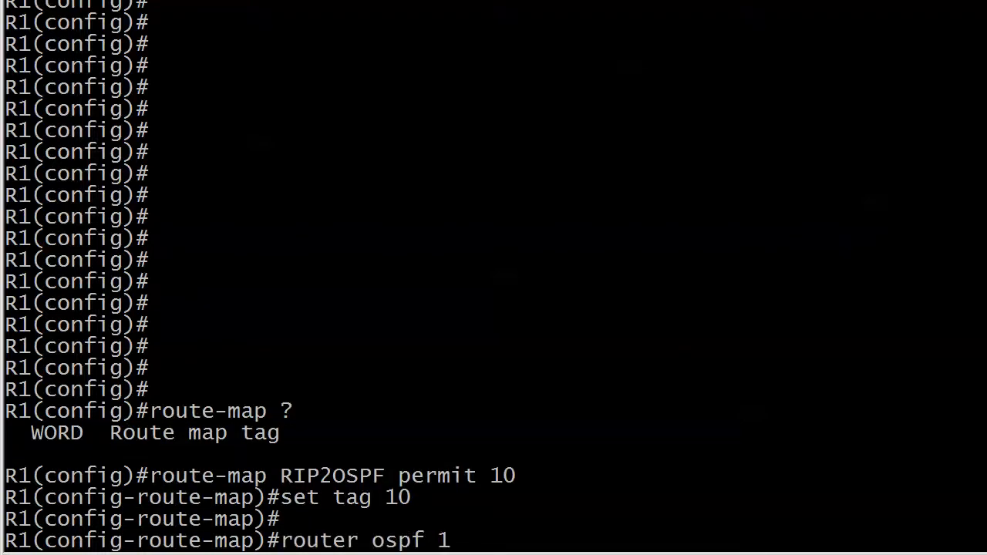
# Redistribute RIP and connected into OSPF 1 via RIP2OSPF with subnets, then exit config
pyautogui.write('redis rip')
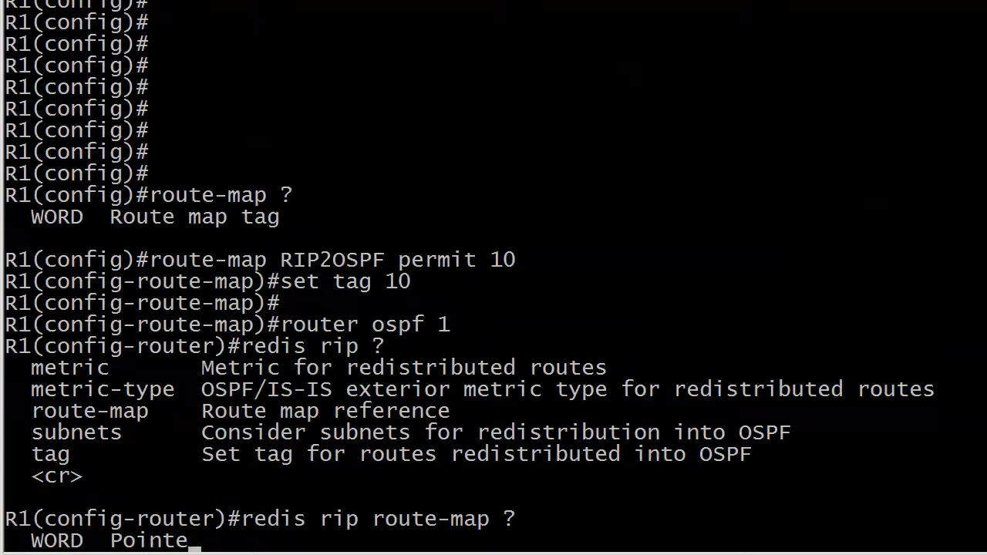
pyautogui.write('RIP2')
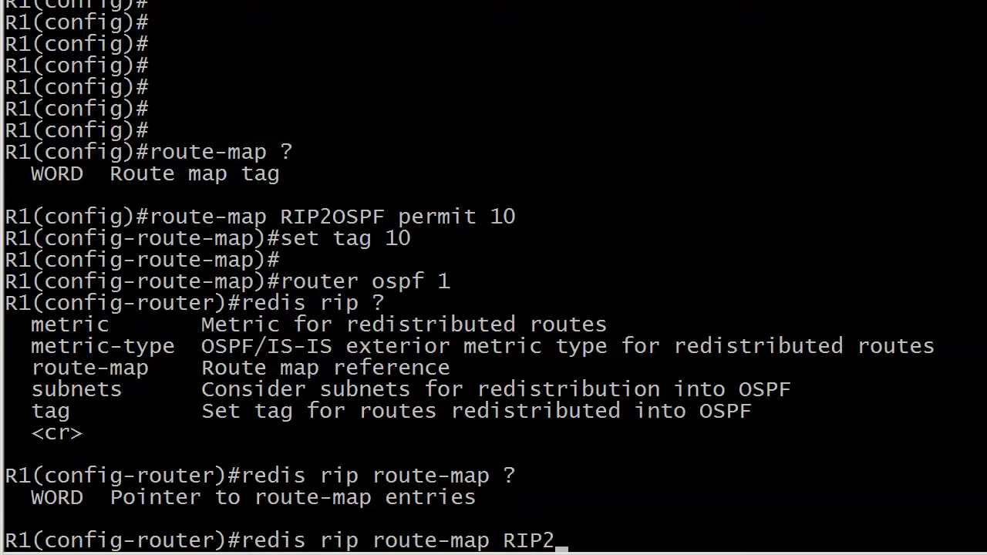
pyautogui.write('OSPF ?')
pyautogui.write('redis conn route-map')
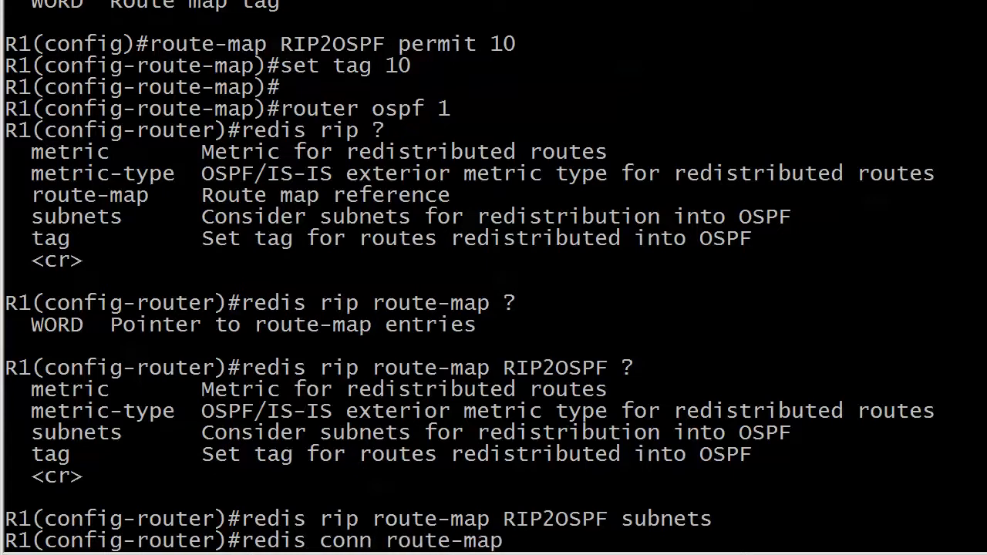
pyautogui.write('RIP2OSPF')
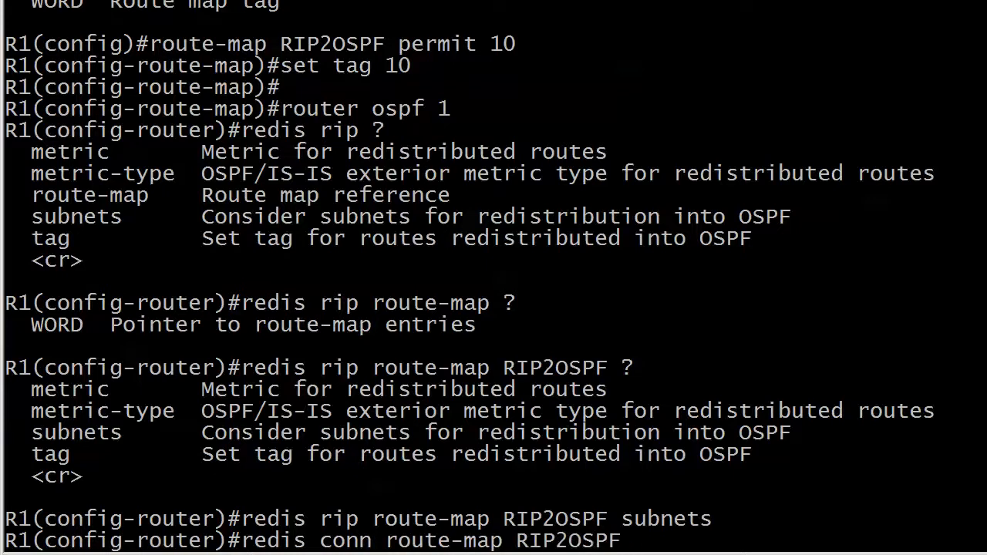
pyautogui.write('subnets')
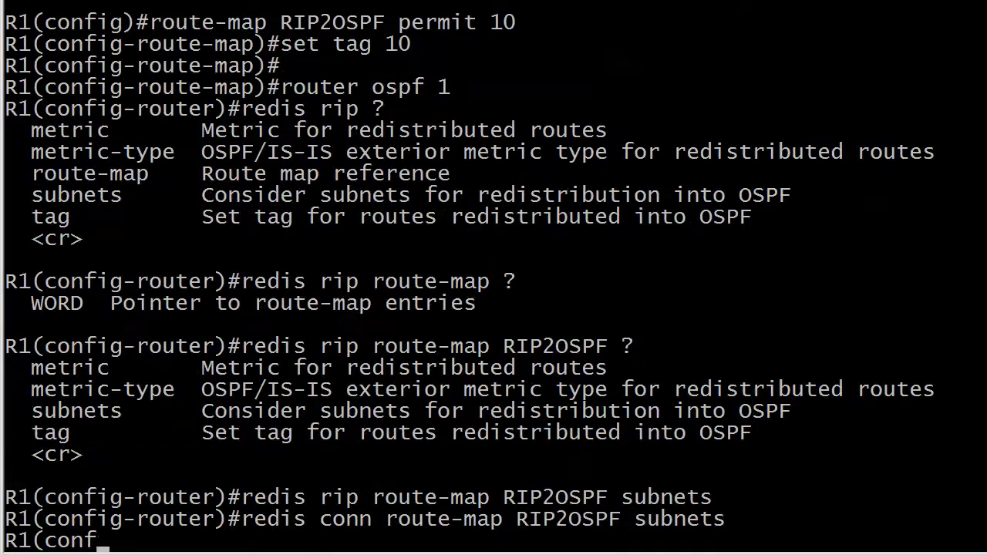
pyautogui.press('ctrl+z')
pyautogui.write('3')
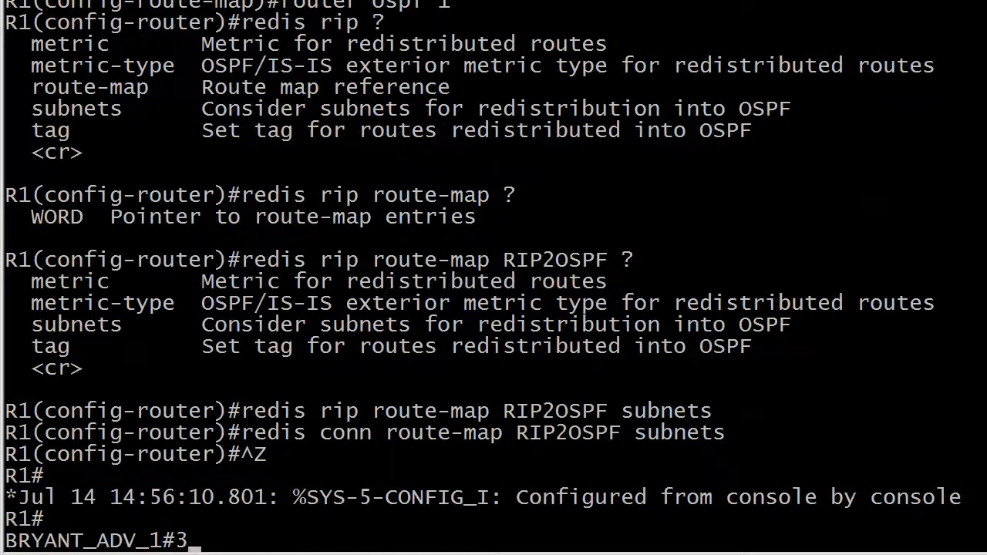
# Run show ip route ospf on R3 to list the E2 routes learned from R1
pyautogui.write('show ip route')
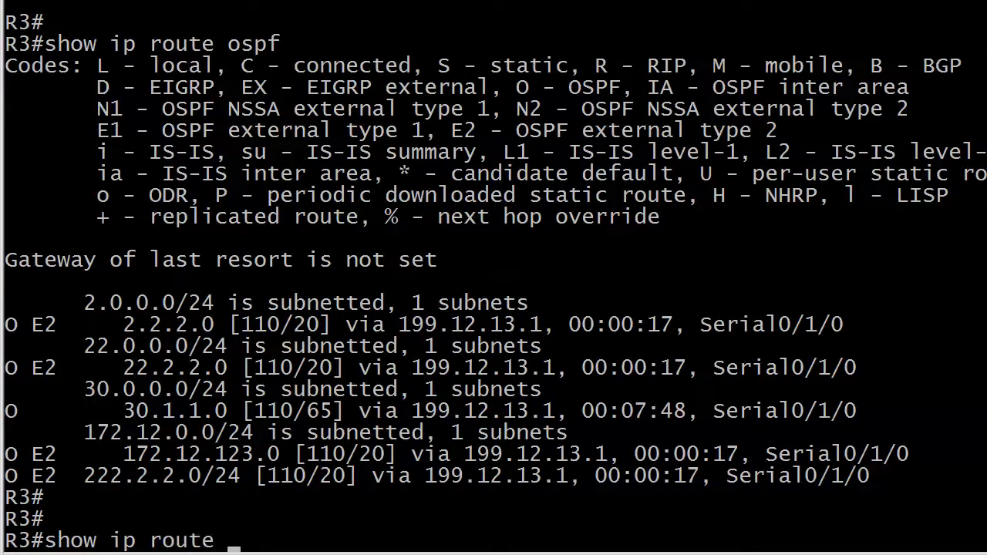
# Show R3's detailed route for 2.2.2.0/24 and highlight its Tag 10 value
pyautogui.write('2.0.0.0')
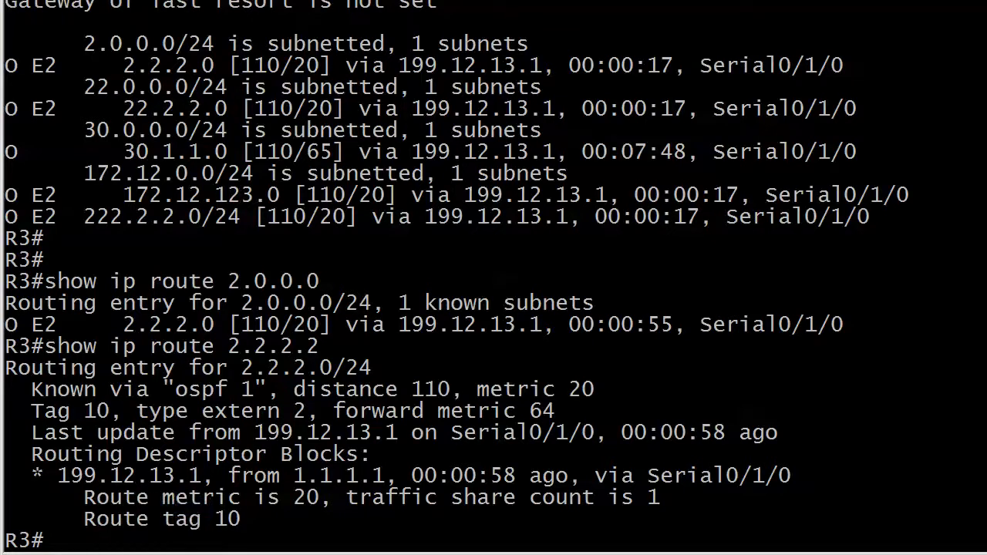
pyautogui.doubleClick(61, 411)
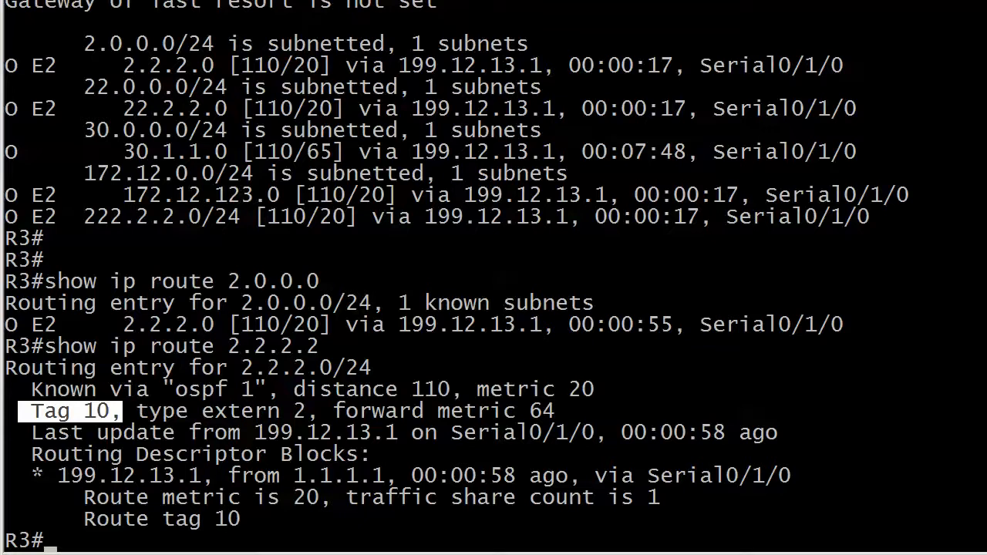
pyautogui.write('show ip route')
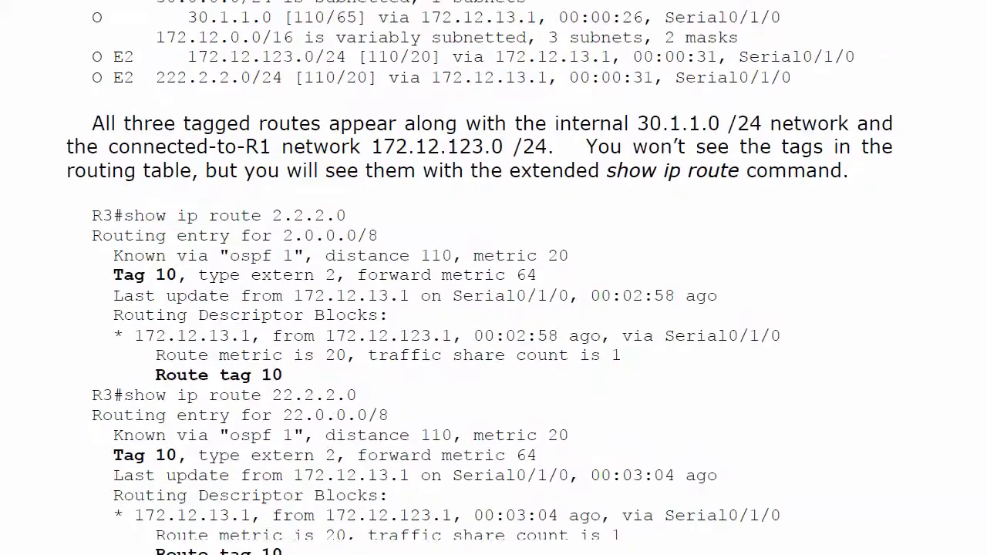
# Scroll the lab PDF down to the route-map OSPF2RIP deny 10 configuration
pyautogui.scroll(-3)
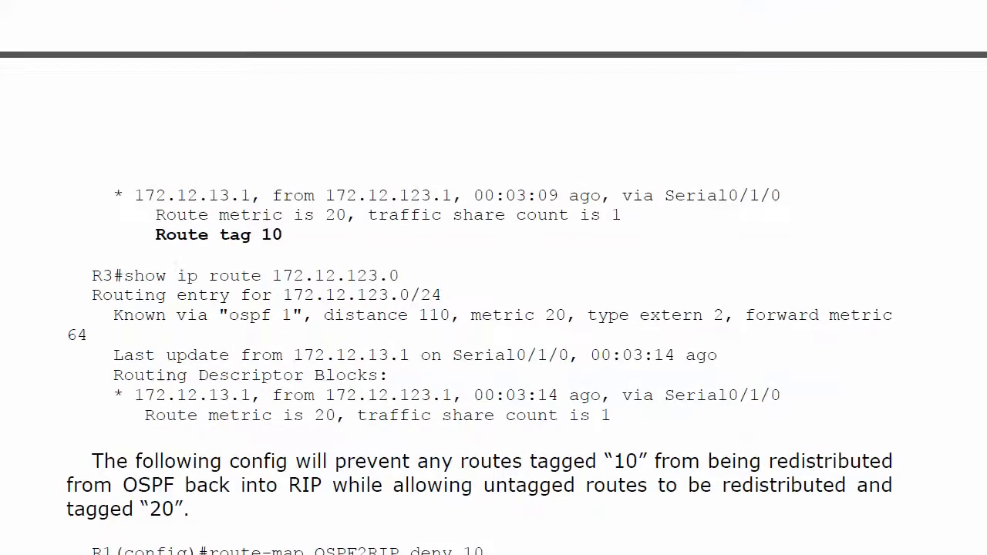
pyautogui.scroll(-3)
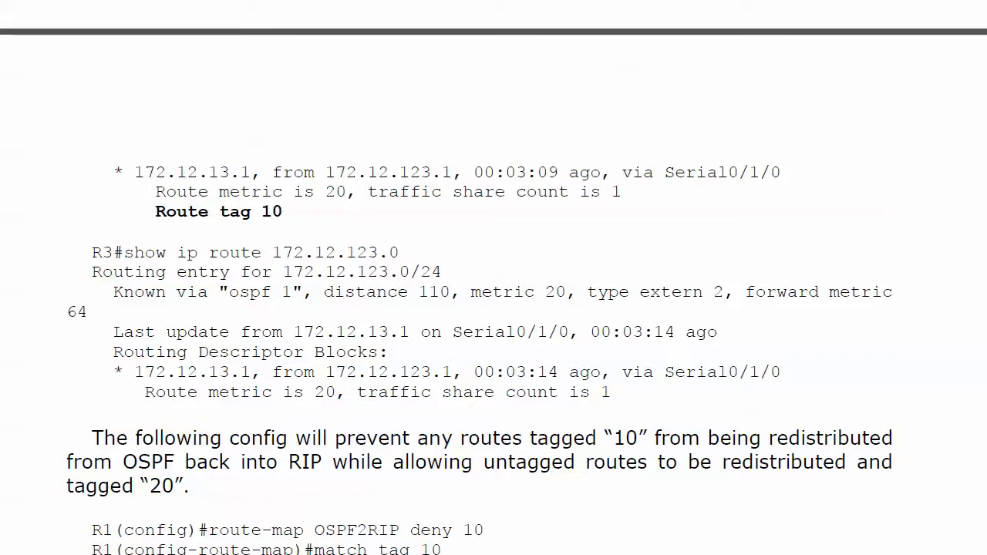
pyautogui.scroll(-3)
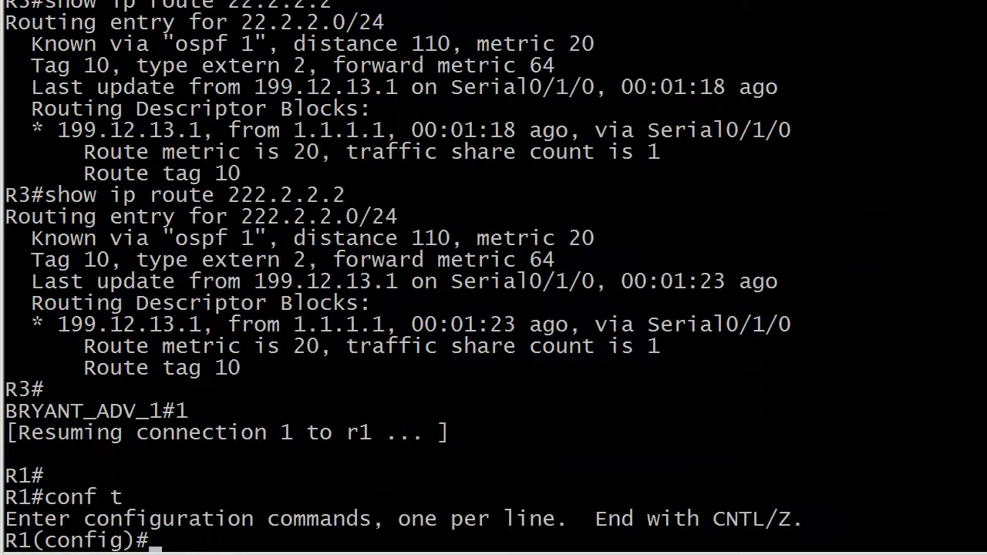
# Create route-map OSPF2RIP deny 10 matching tag 10, using ? help along the way
pyautogui.write('route-map OSPF2RIP')
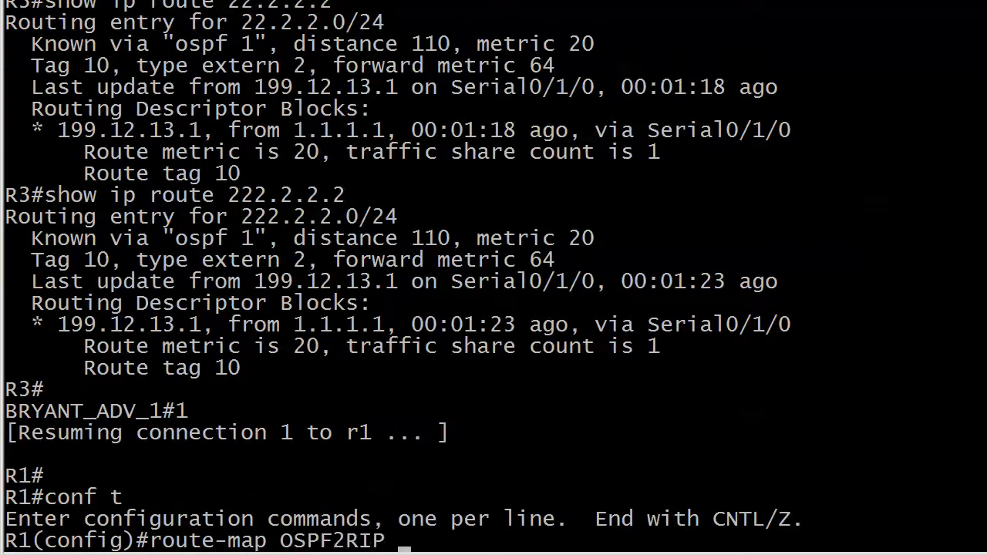
pyautogui.write('?')
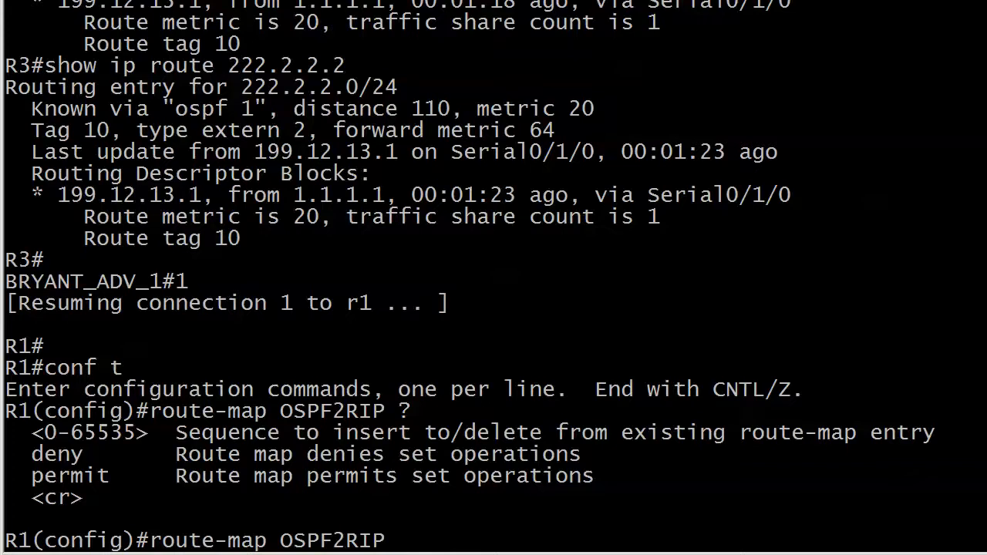
pyautogui.write('deny')
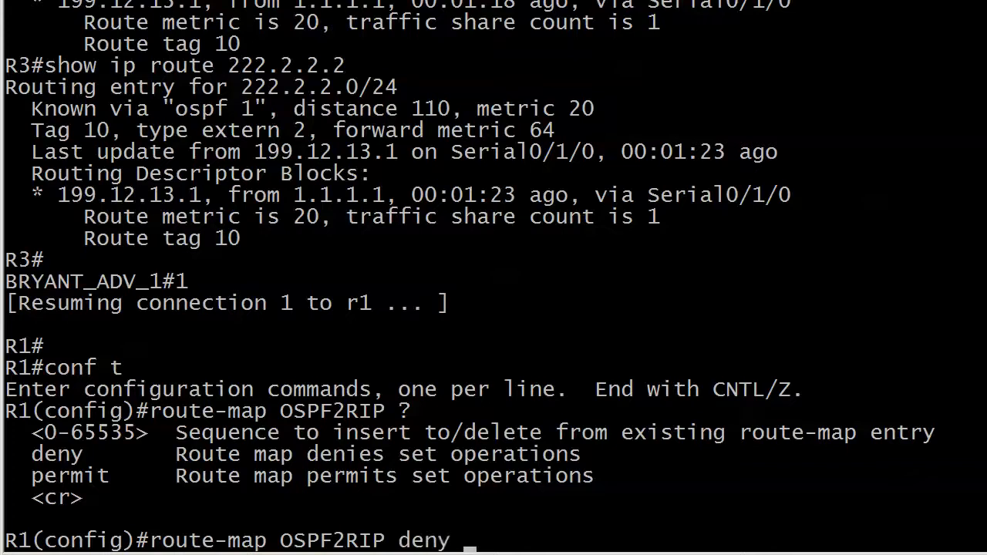
pyautogui.write('10')
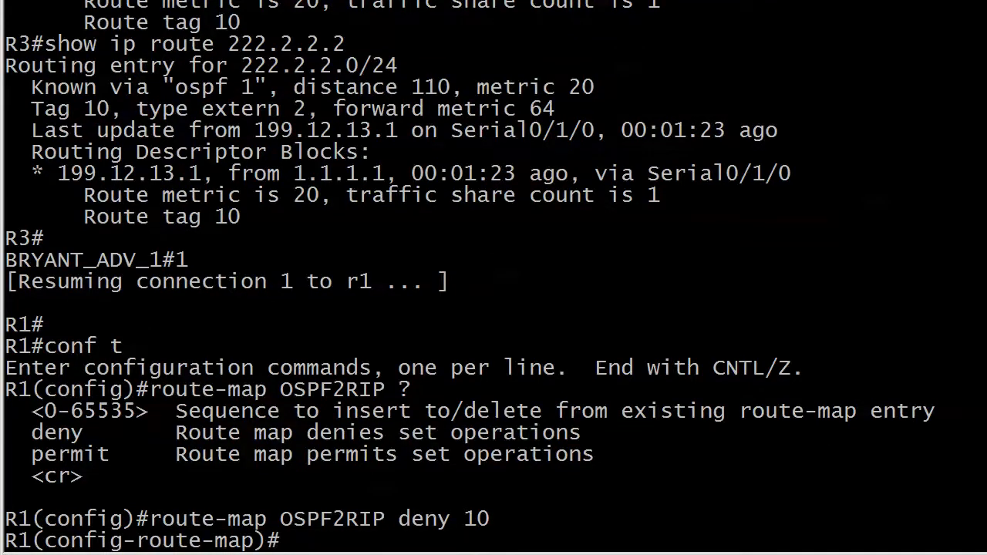
pyautogui.write('match ?')
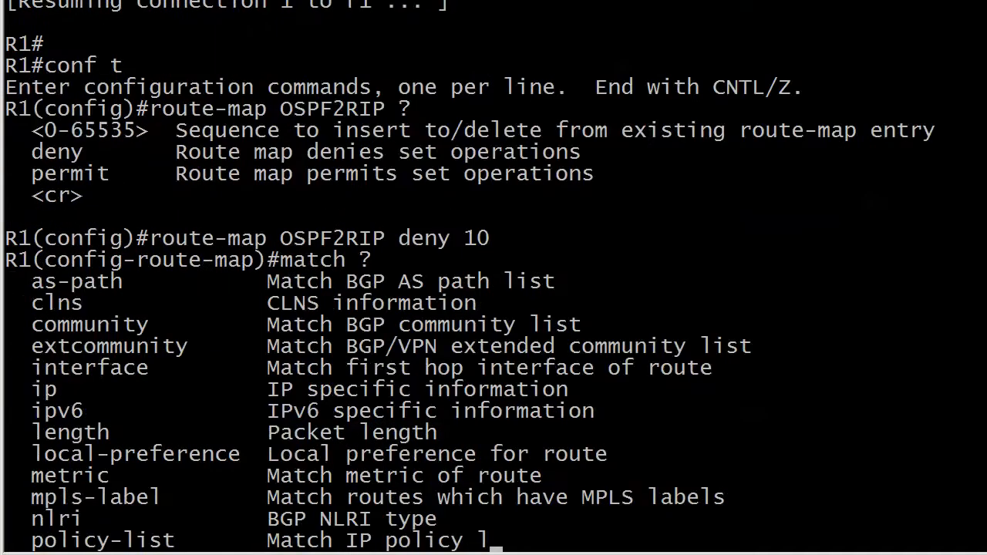
pyautogui.write('tag')
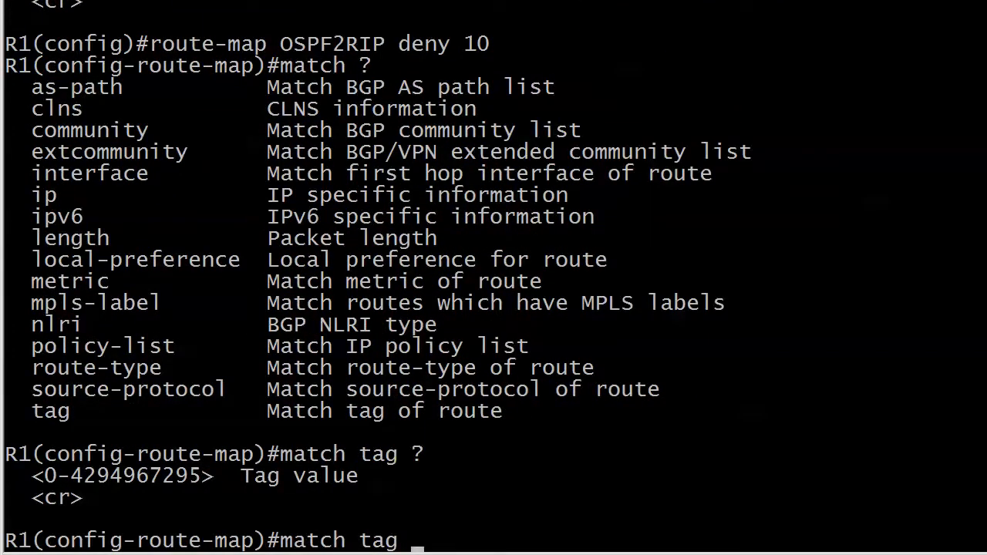
pyautogui.write('10')
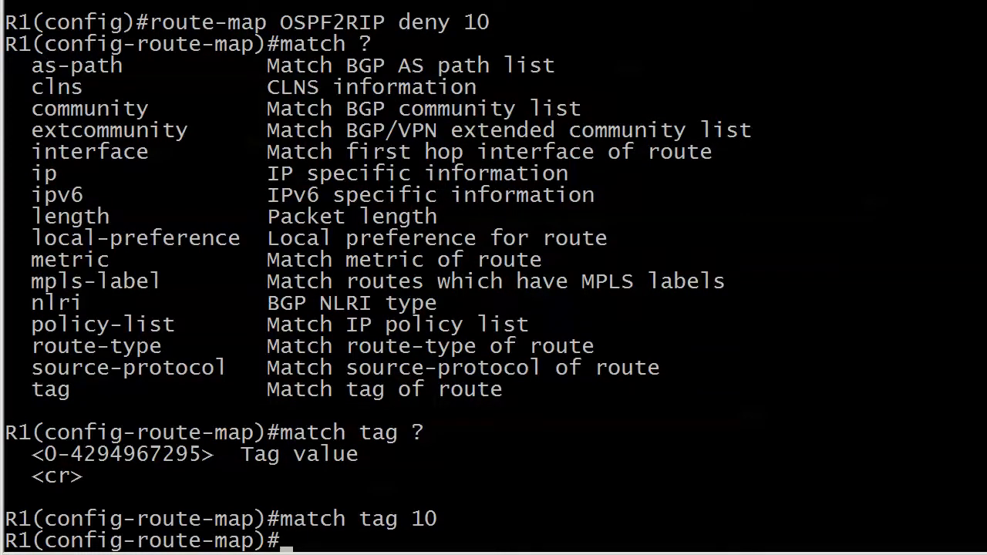
# Begin the route-map OSPF2RIP permit 20 entry
pyautogui.write('route-map OSPFD')
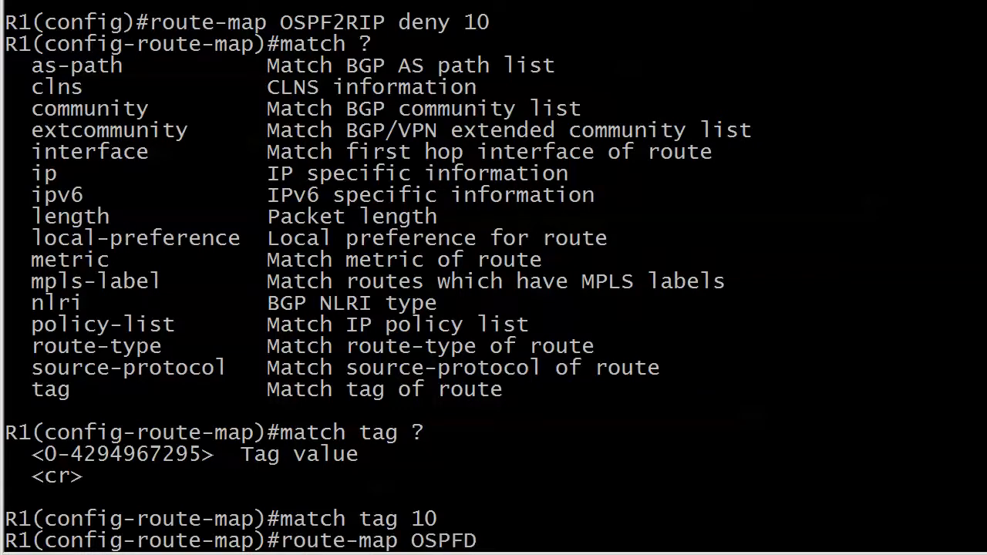
pyautogui.write('OSPF2RI')
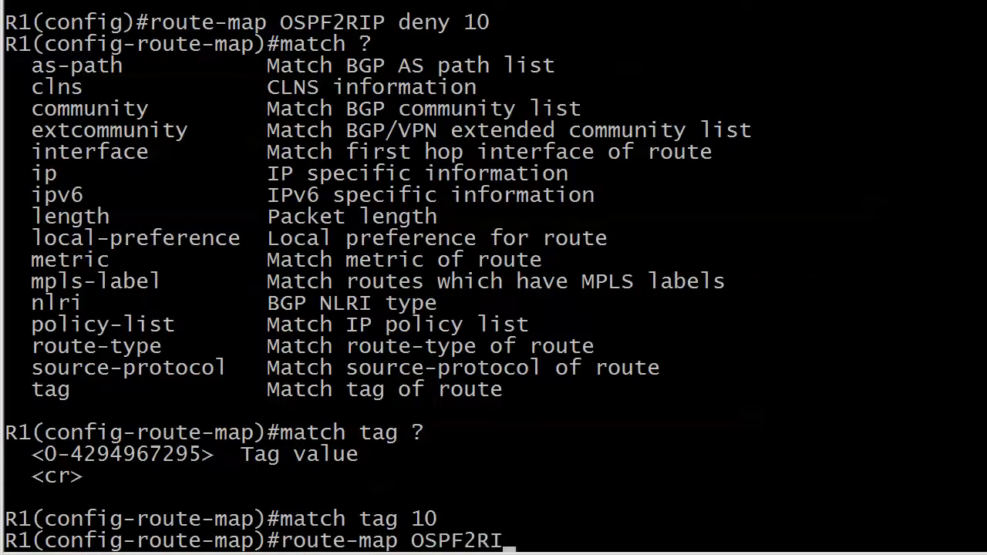
pyautogui.write('P permit 20')
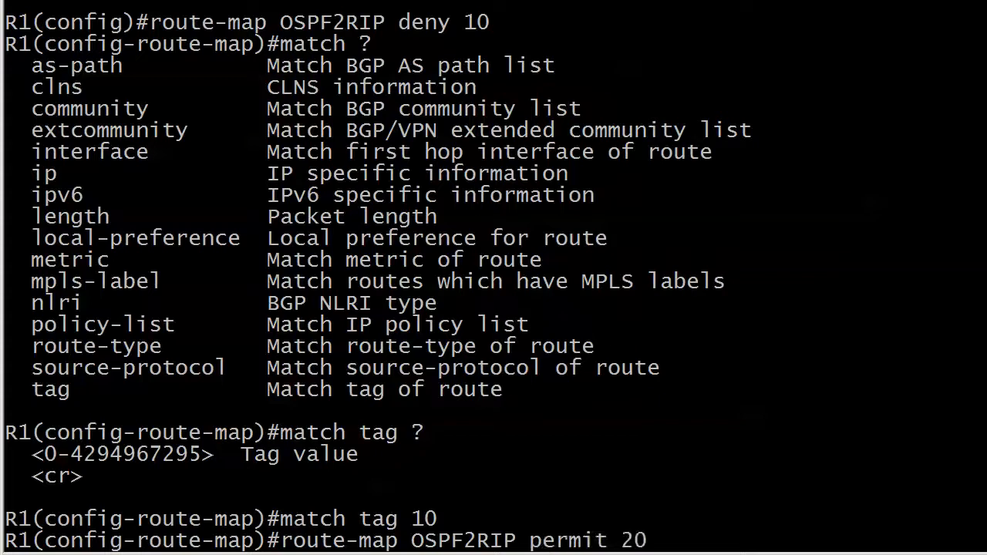
# Set tag 20 under OSPF2RIP permit 20, then leave configuration mode
pyautogui.write('set')
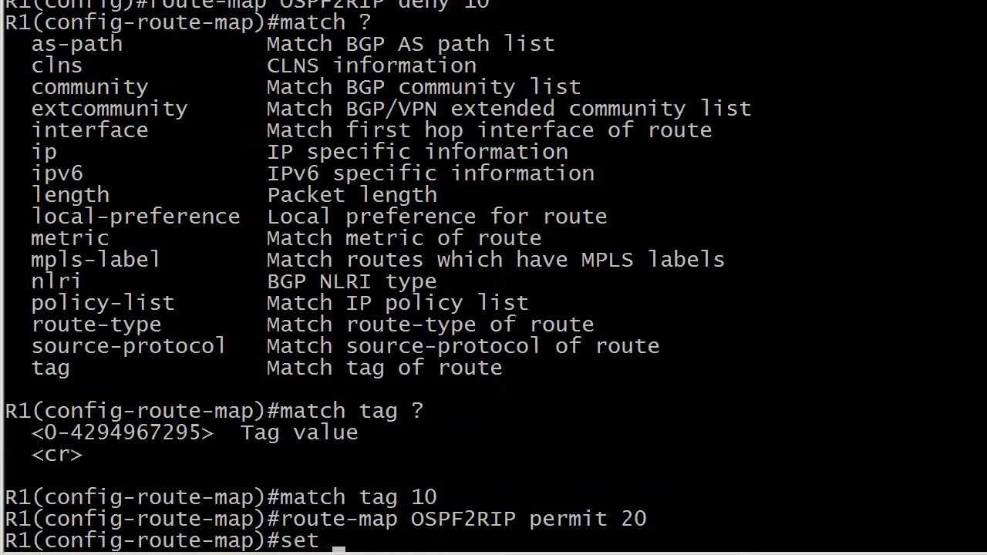
pyautogui.write('tag 20')
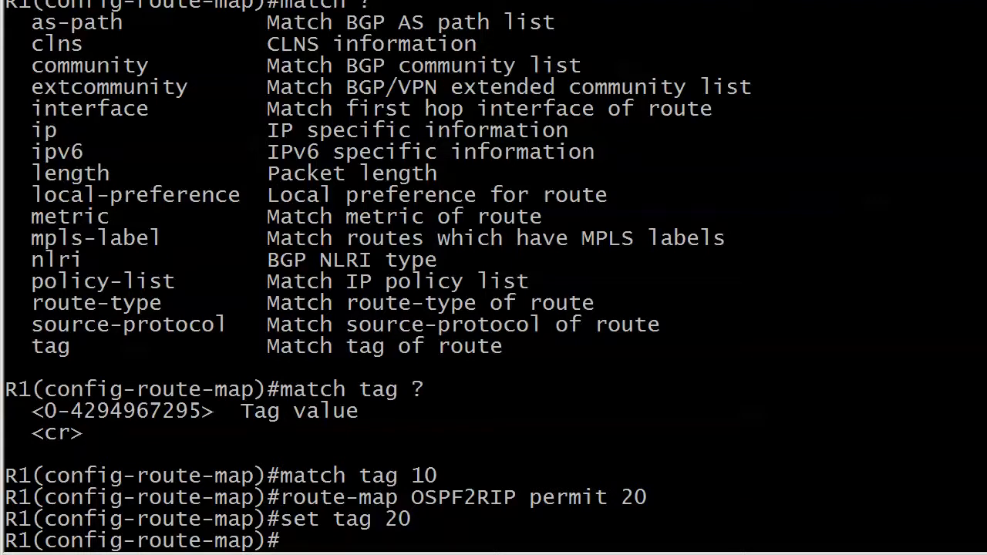
pyautogui.press('ctrl+z')
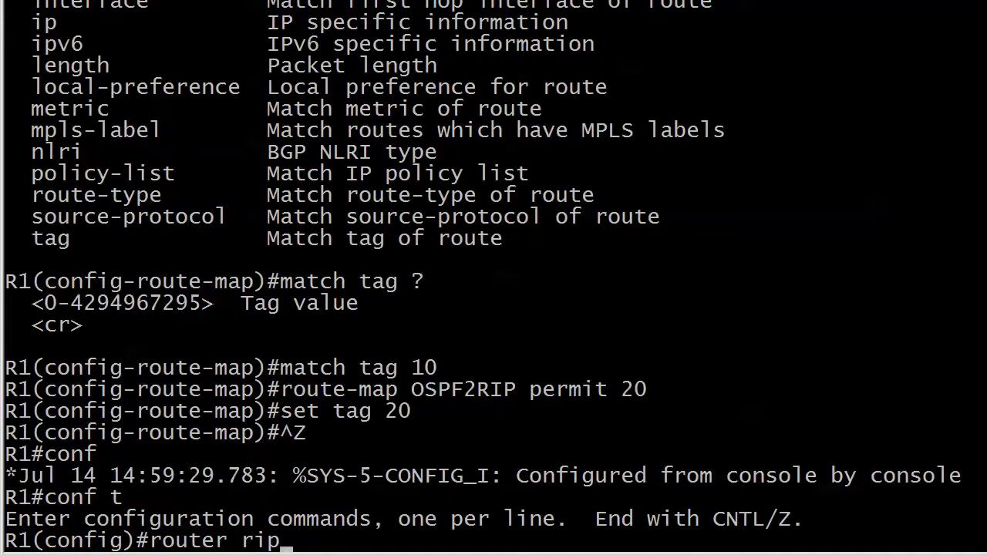
# Under router rip, redistribute ospf 1 route-map OSPF2RIP metric 2, then start redis conn
pyautogui.write('router o')
pyautogui.write('redi')
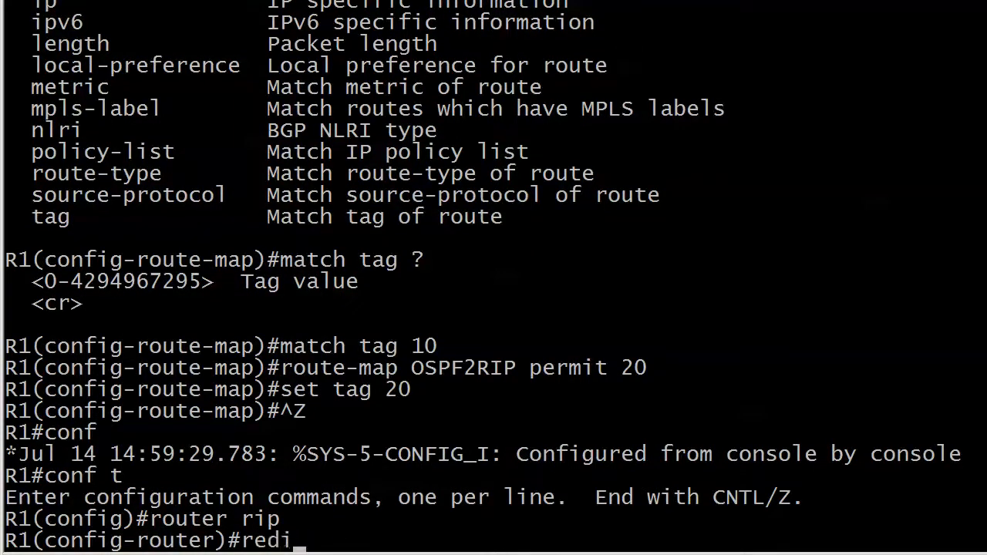
pyautogui.write('s ospf 1')
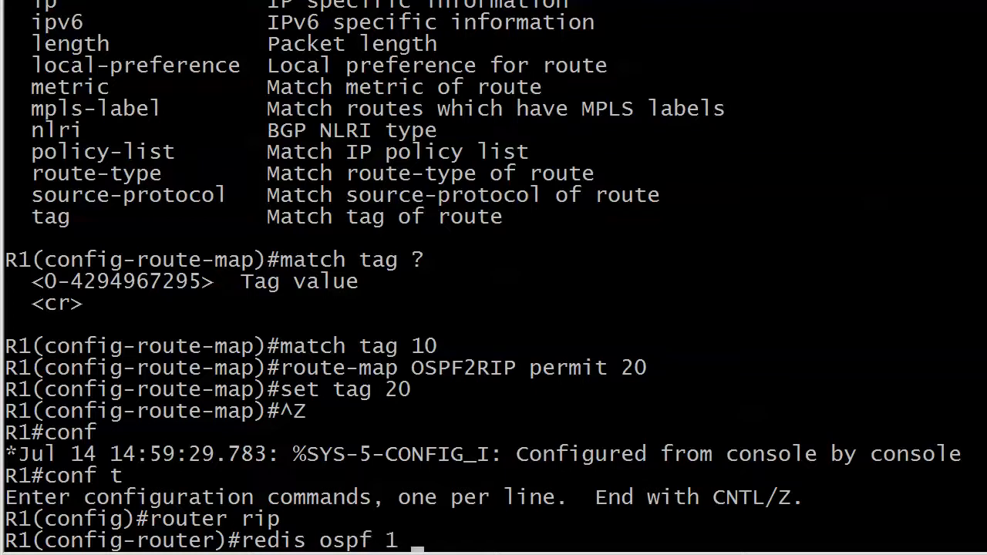
pyautogui.write('?')
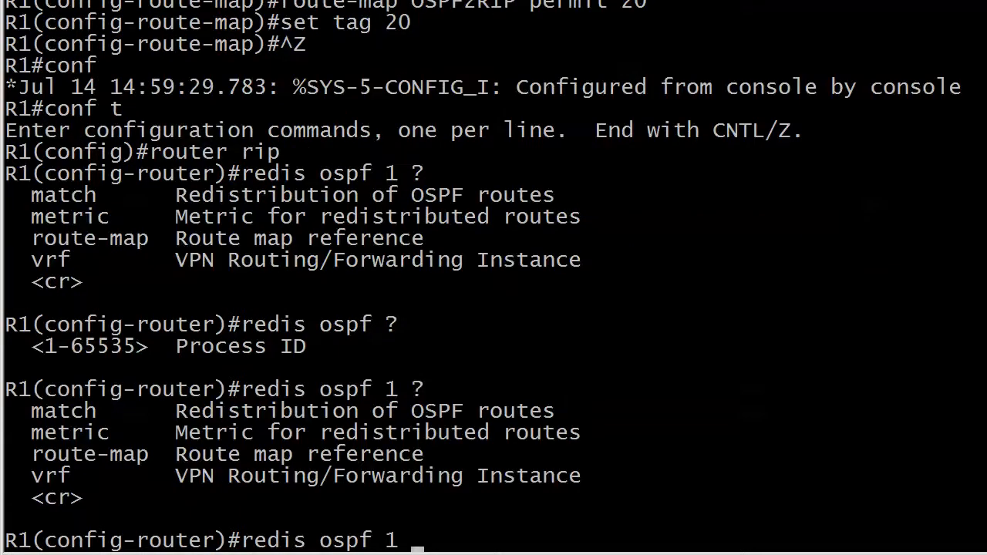
pyautogui.write('route-map ?')
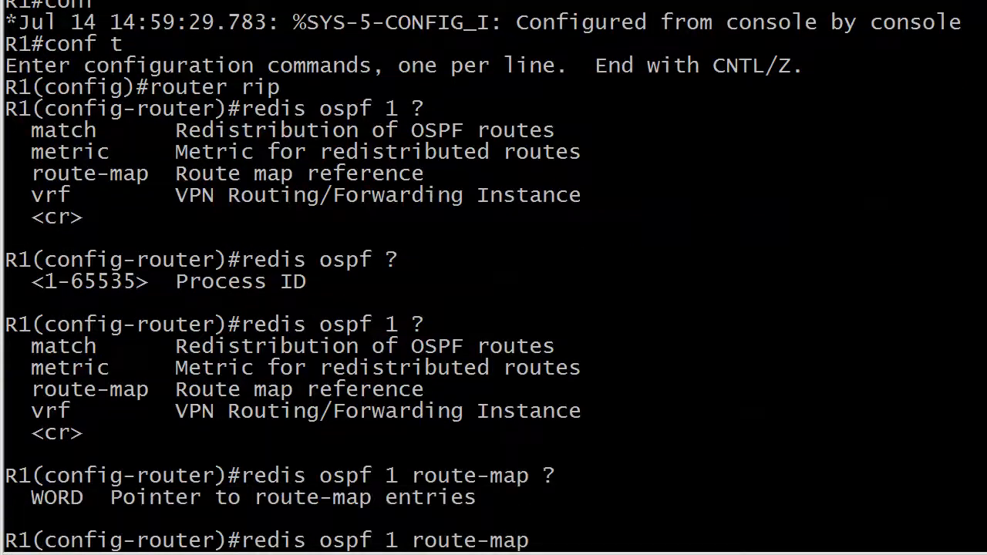
pyautogui.write('OSPF2')
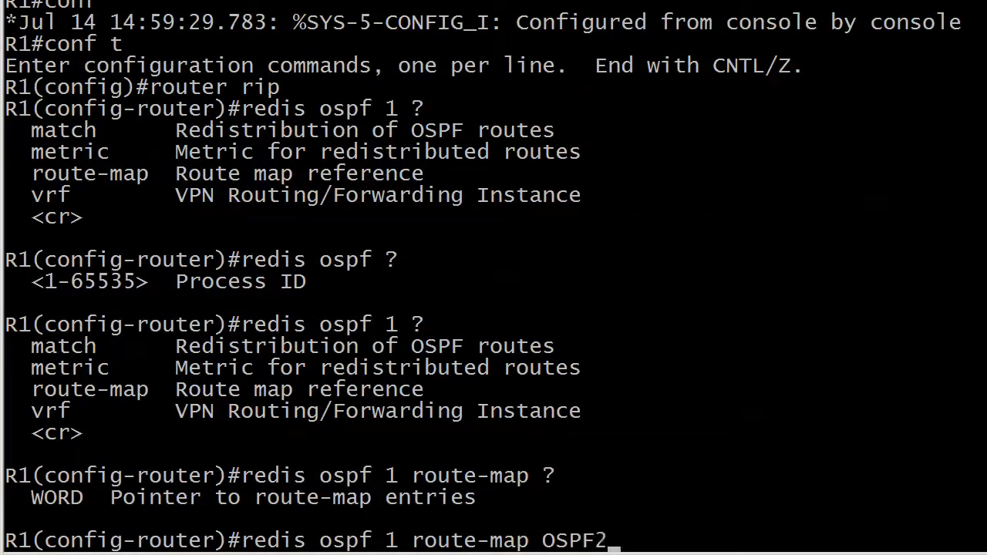
pyautogui.write('RIP')
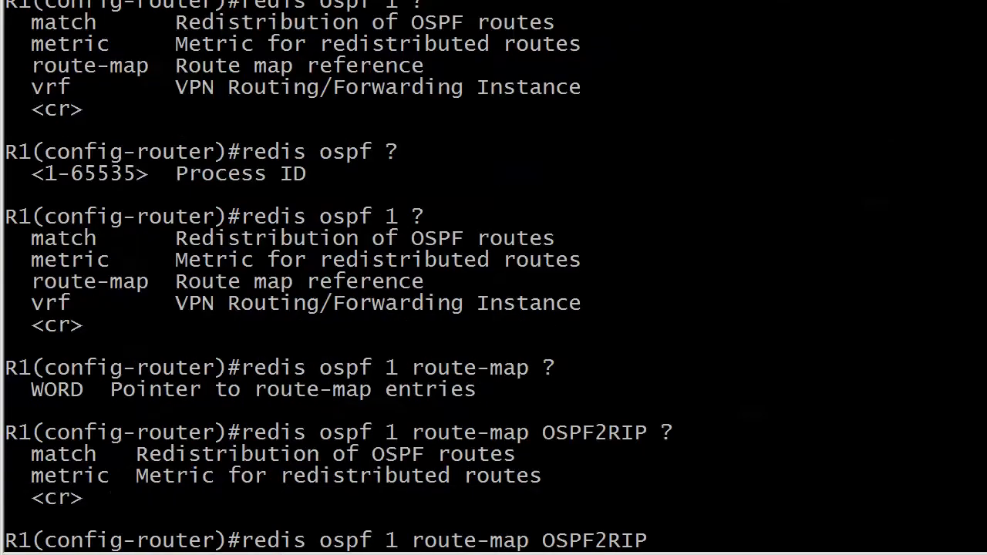
pyautogui.write('metric 2')
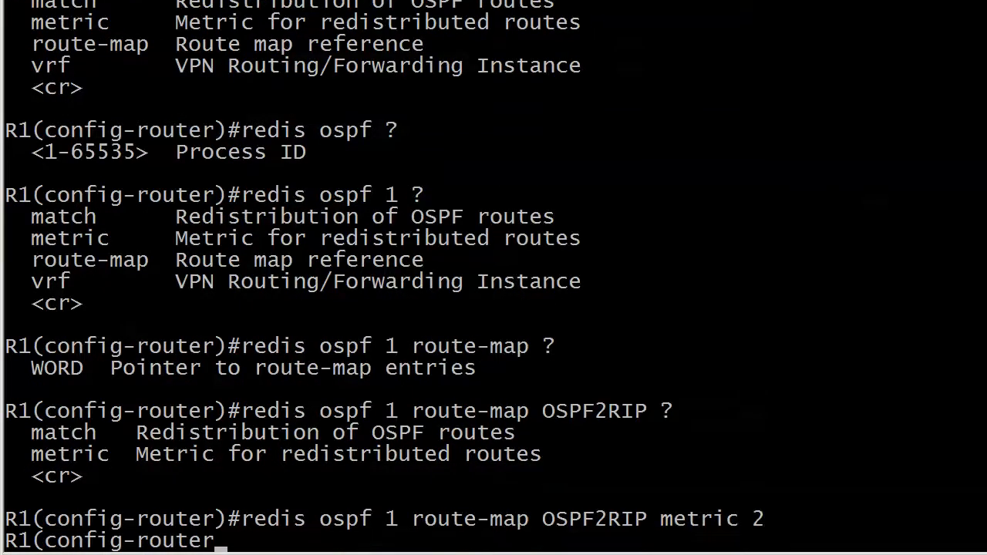
pyautogui.write('redis conn')
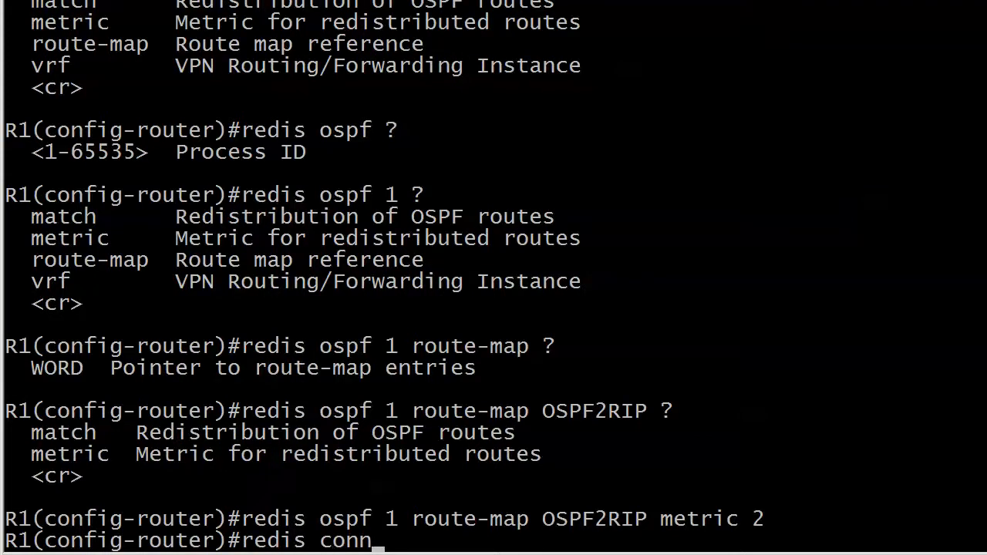
# Redistribute connected via route-map OSPF2RIP metric 2, then exit configuration mode
pyautogui.write('route-map OSPF')
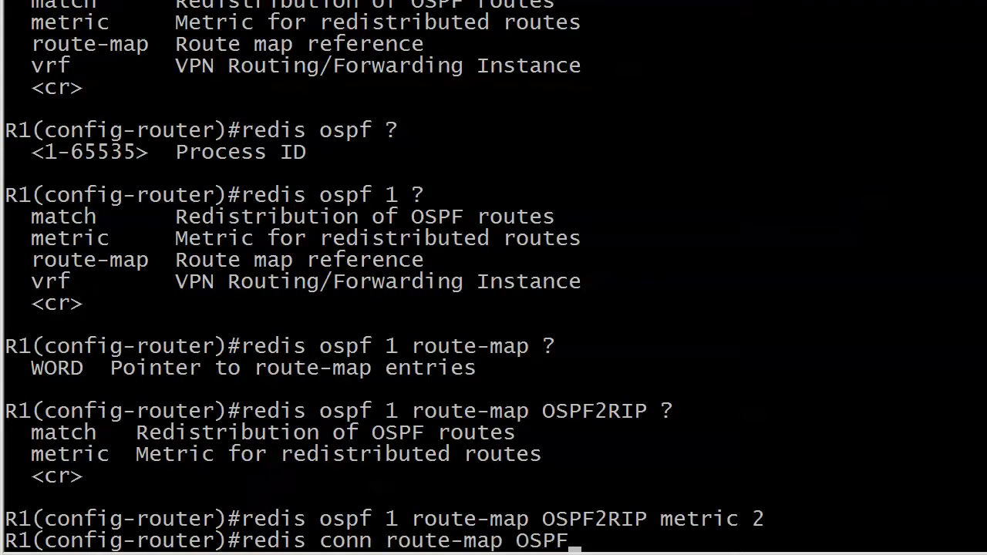
pyautogui.write('2RIP metric 2')
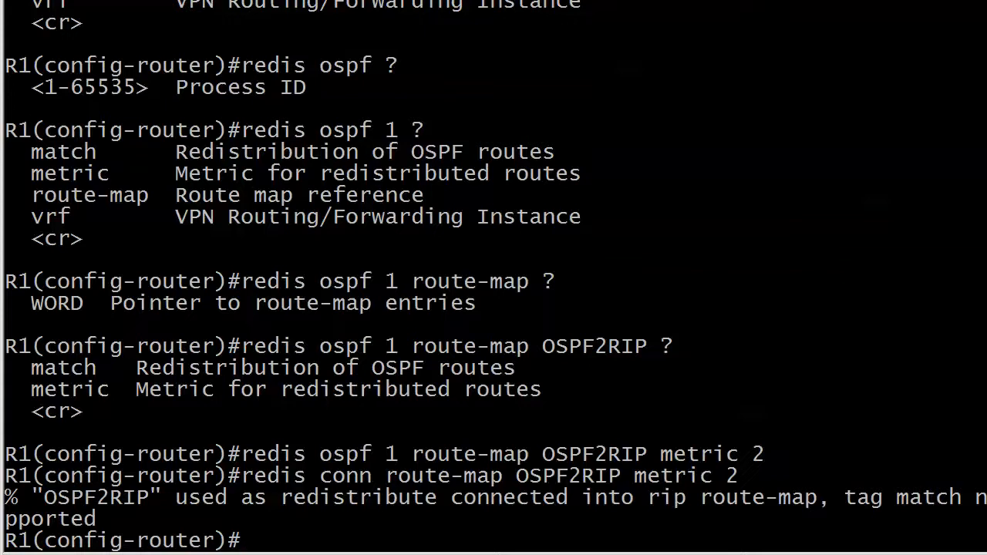
pyautogui.press('ctrl+z')
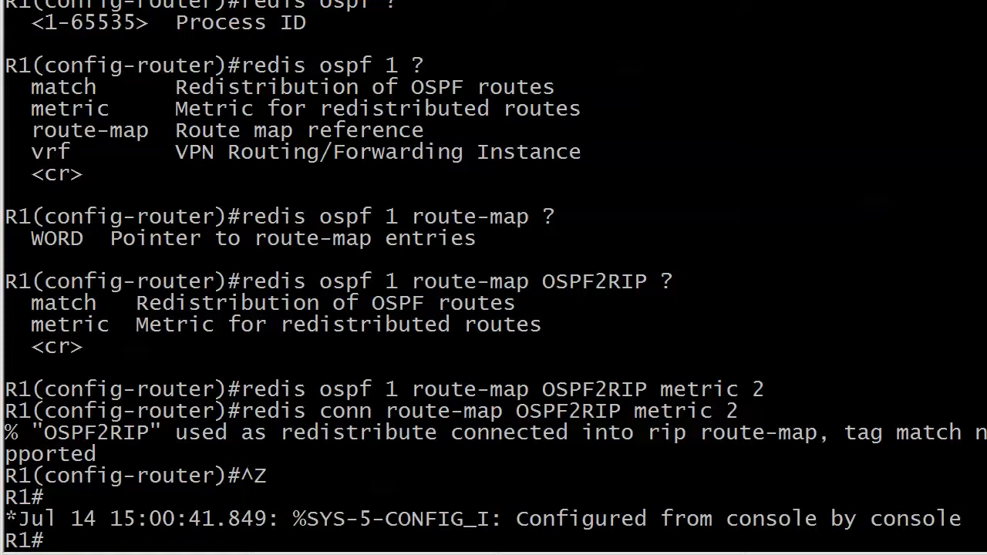
# Run show route-map on R1 to list RIP2OSPF and OSPF2RIP with their tag clauses
pyautogui.write('s')
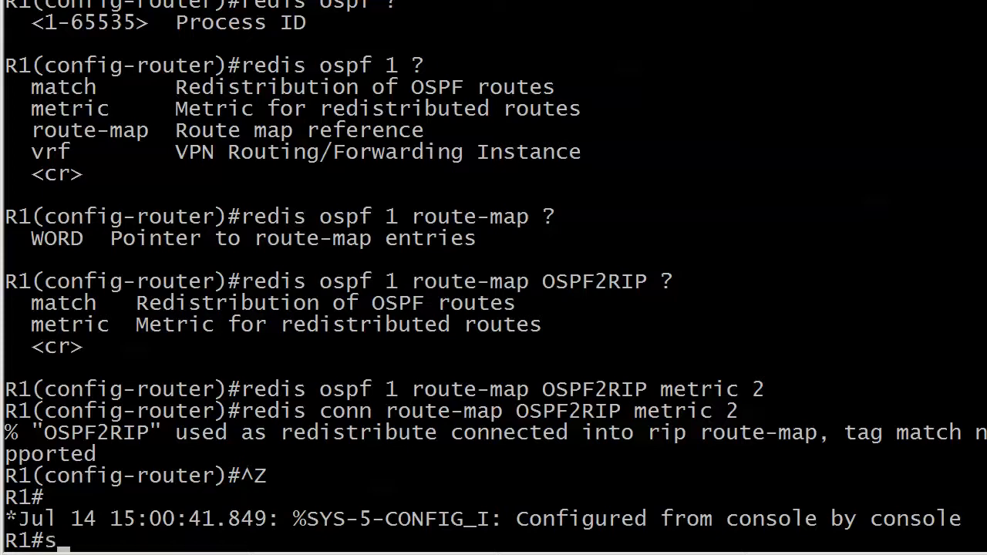
pyautogui.write('how route-map')
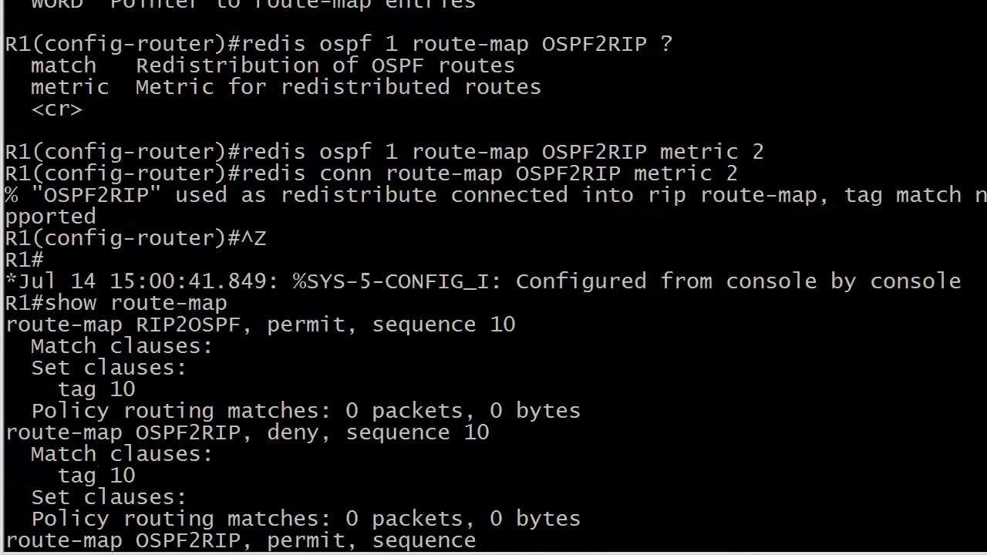
pyautogui.scroll(-3)
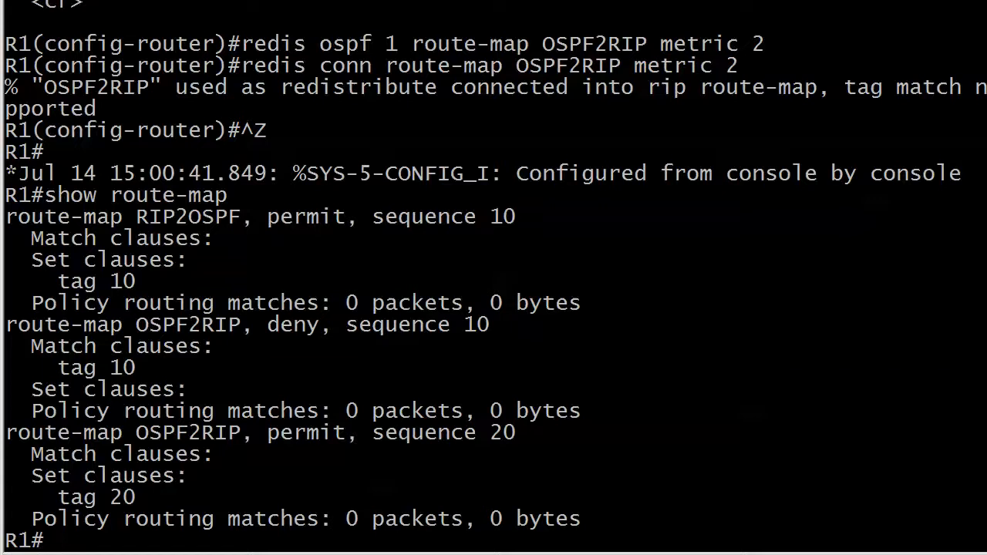